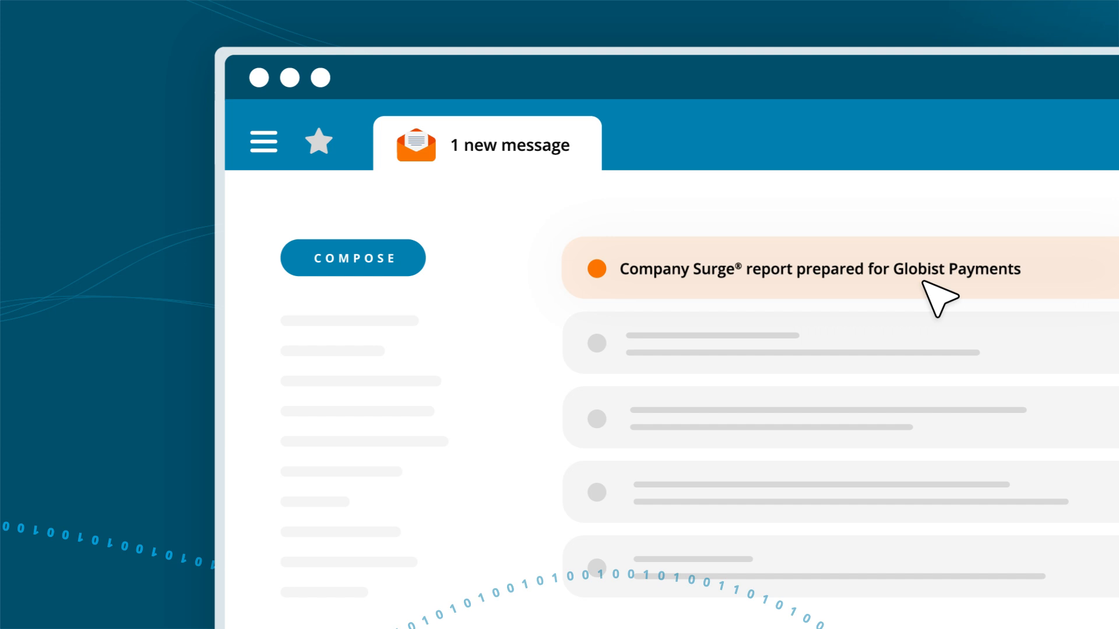
{"action": "left_click", "coordinate": [799, 268]}
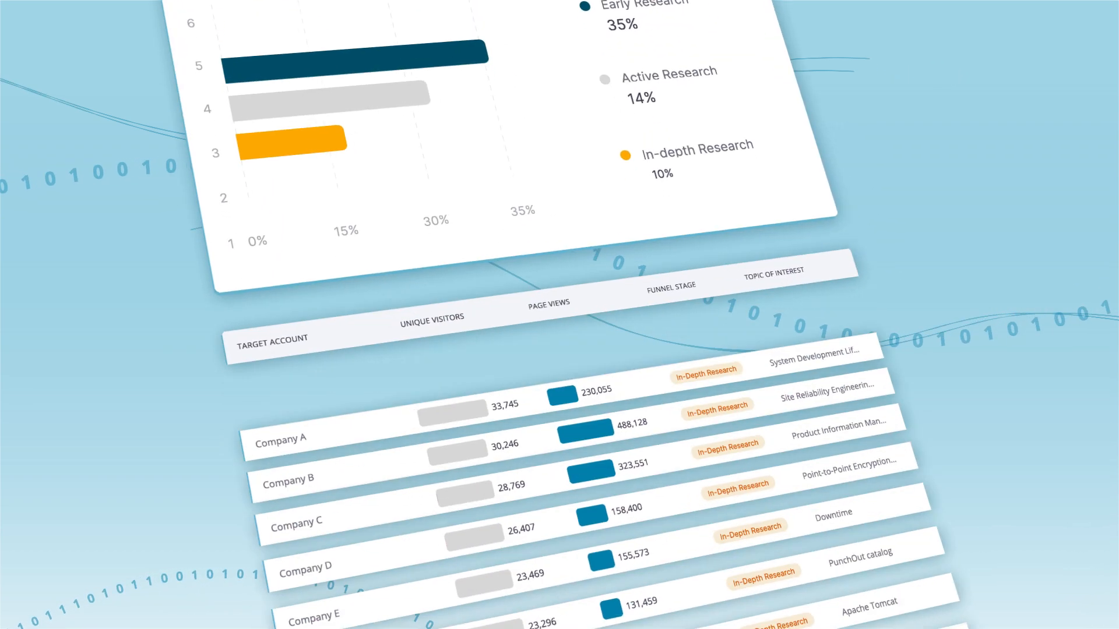
{"action": "scroll", "scroll_direction": "down", "scroll_amount": 3}
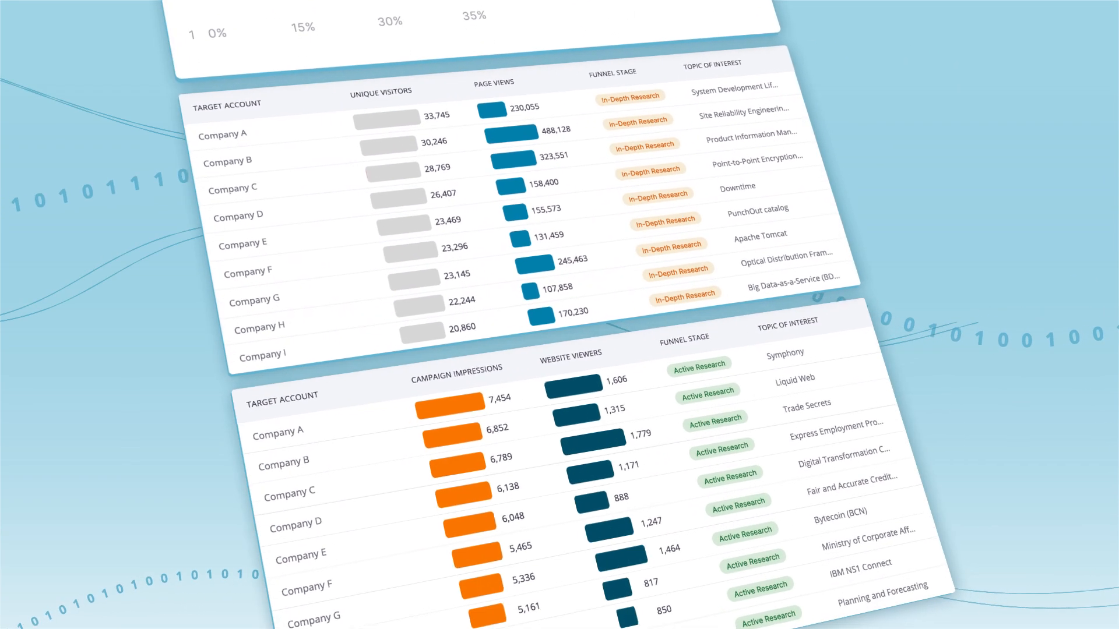